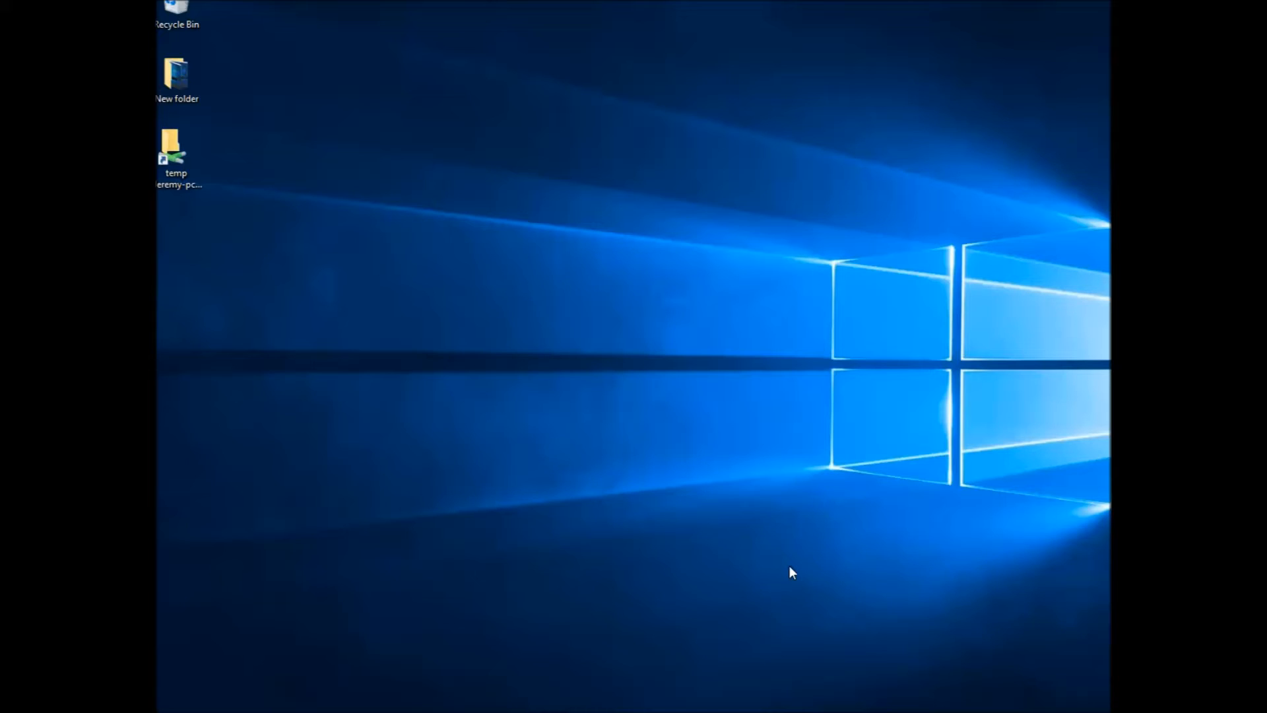
mouse_move(873, 587)
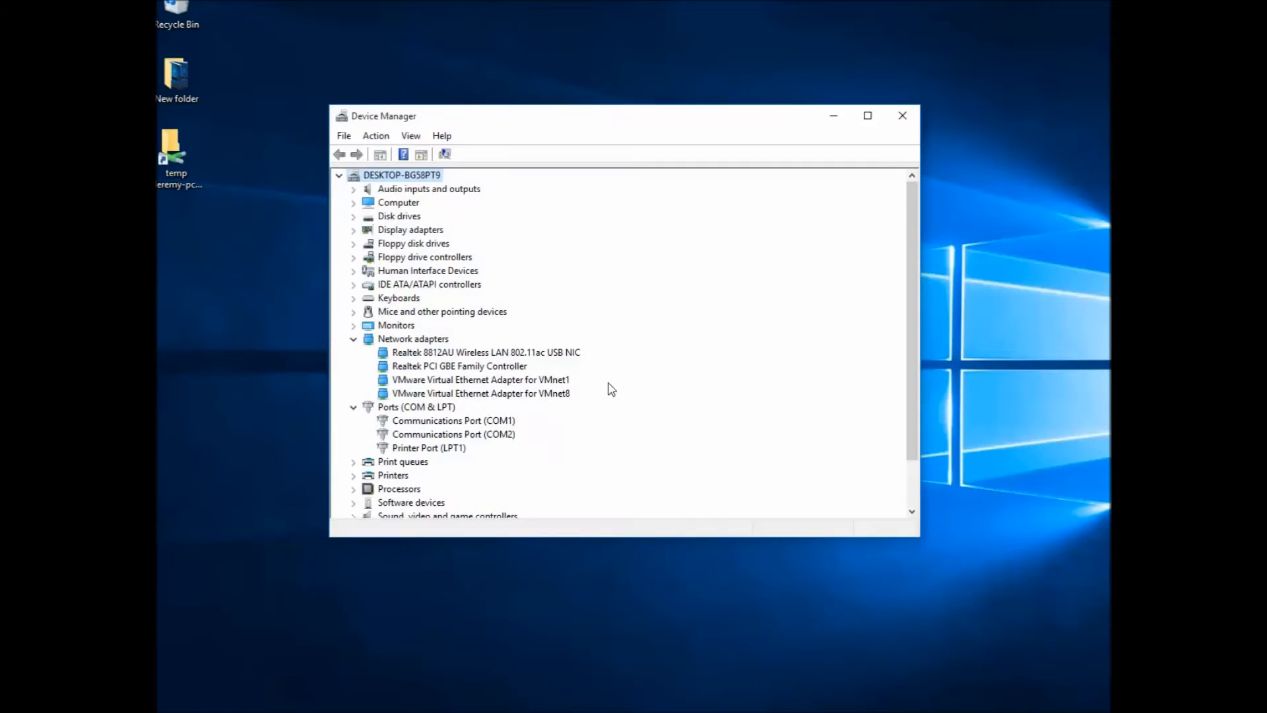
mouse_move(561, 373)
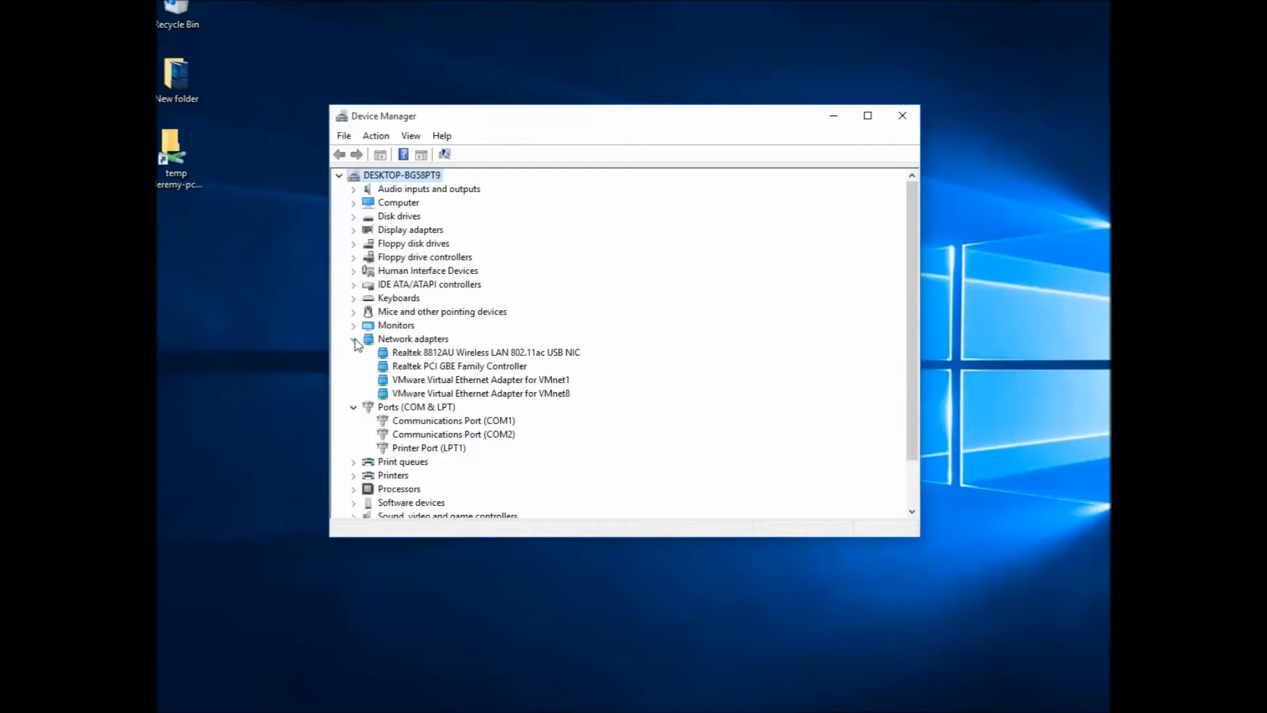
mouse_move(532, 406)
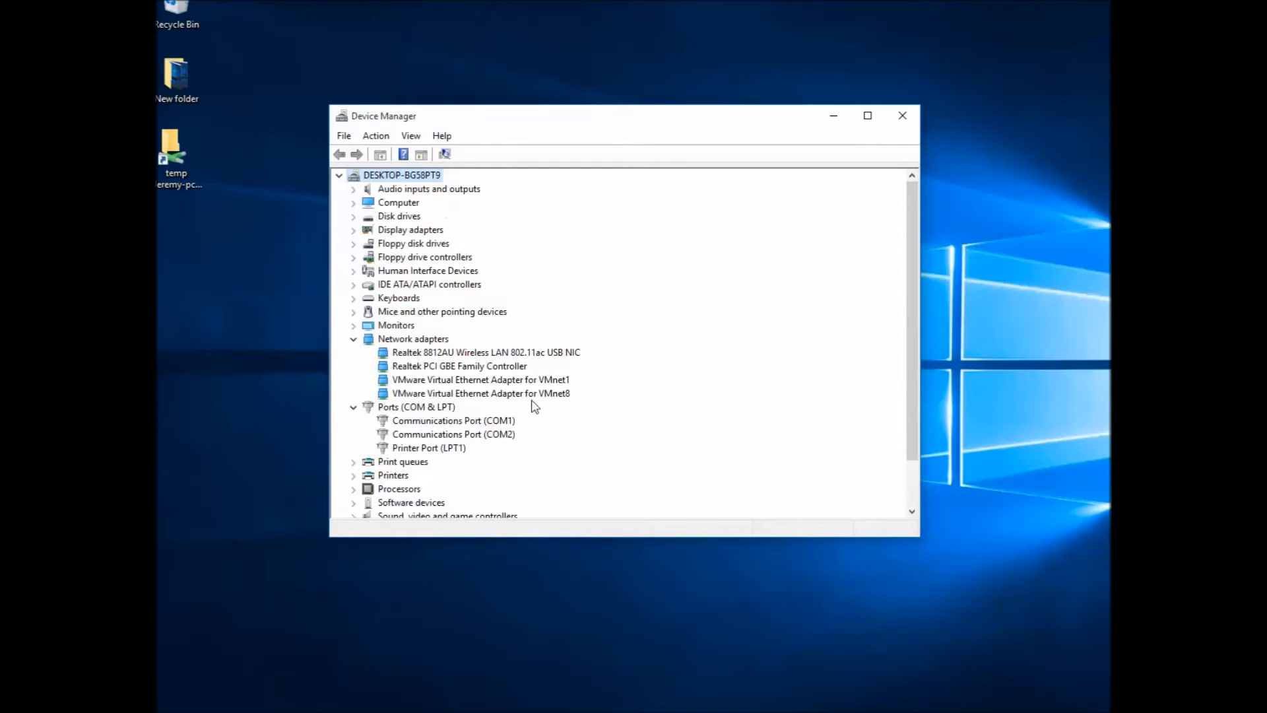
Step: Select the Realtek 8812AU Wireless LAN 802.11ac USB NIC under Network adapters
left_click(485, 351)
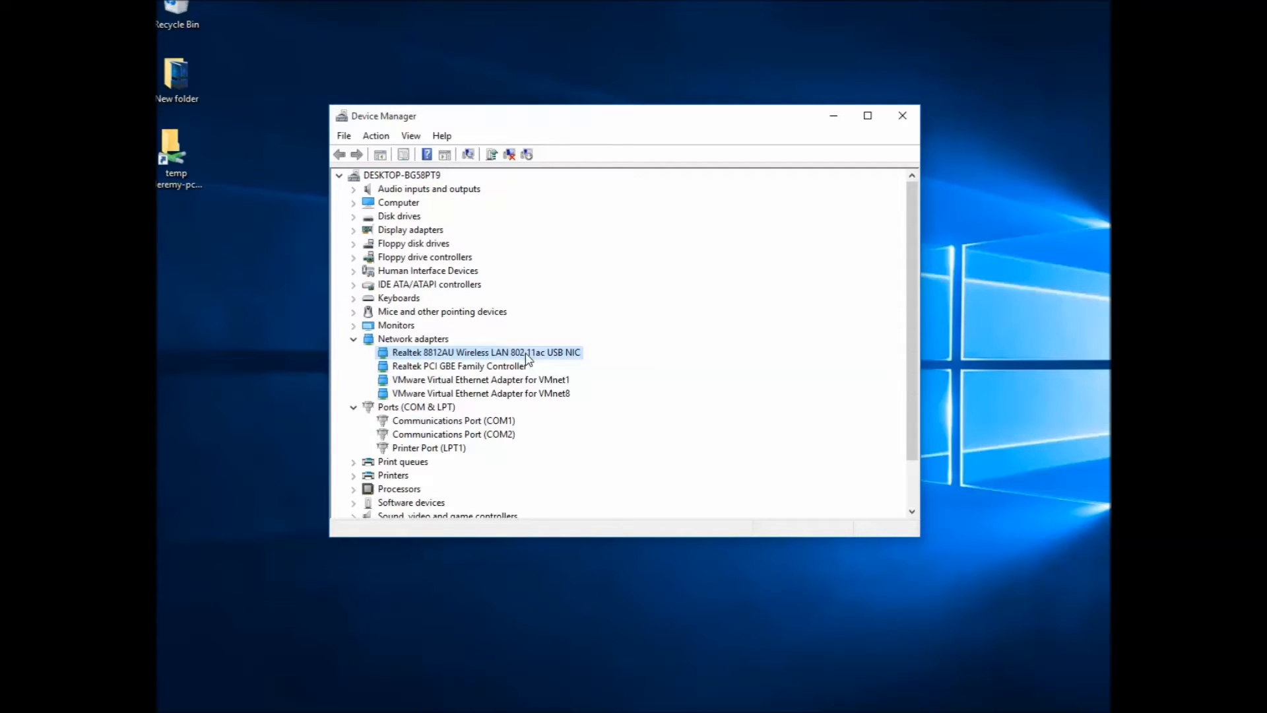
mouse_move(510, 460)
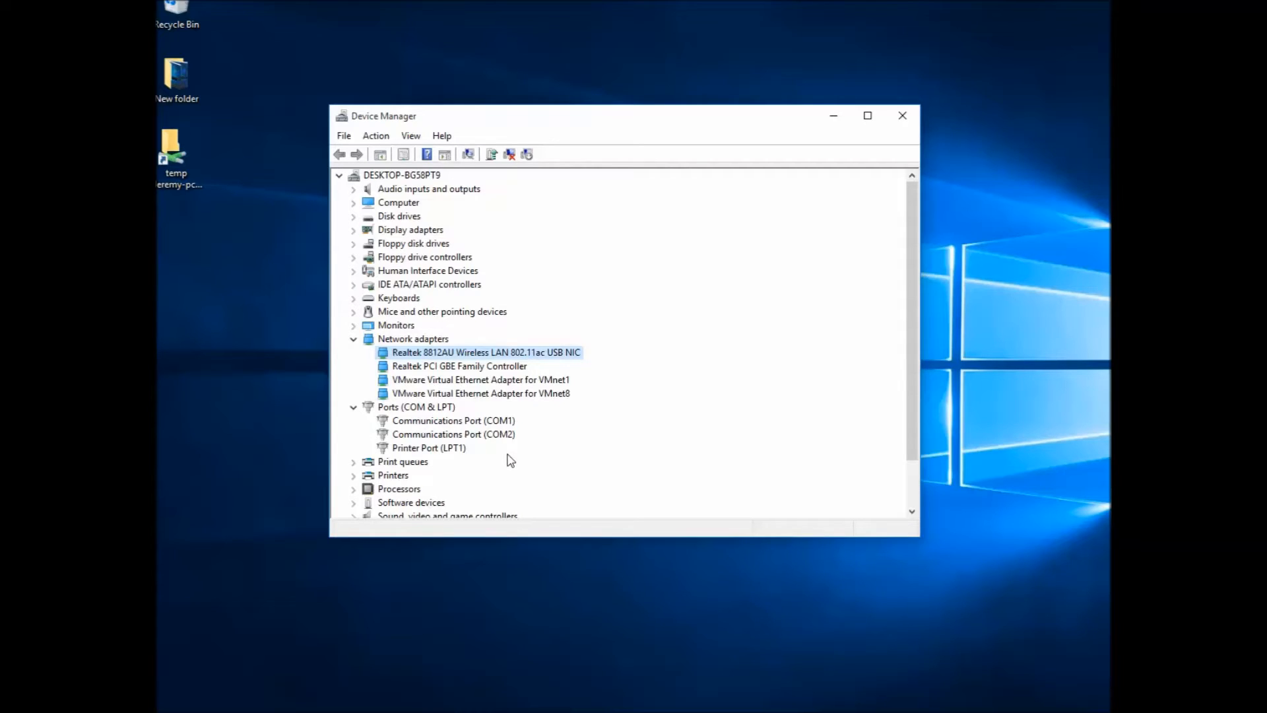
mouse_move(298, 37)
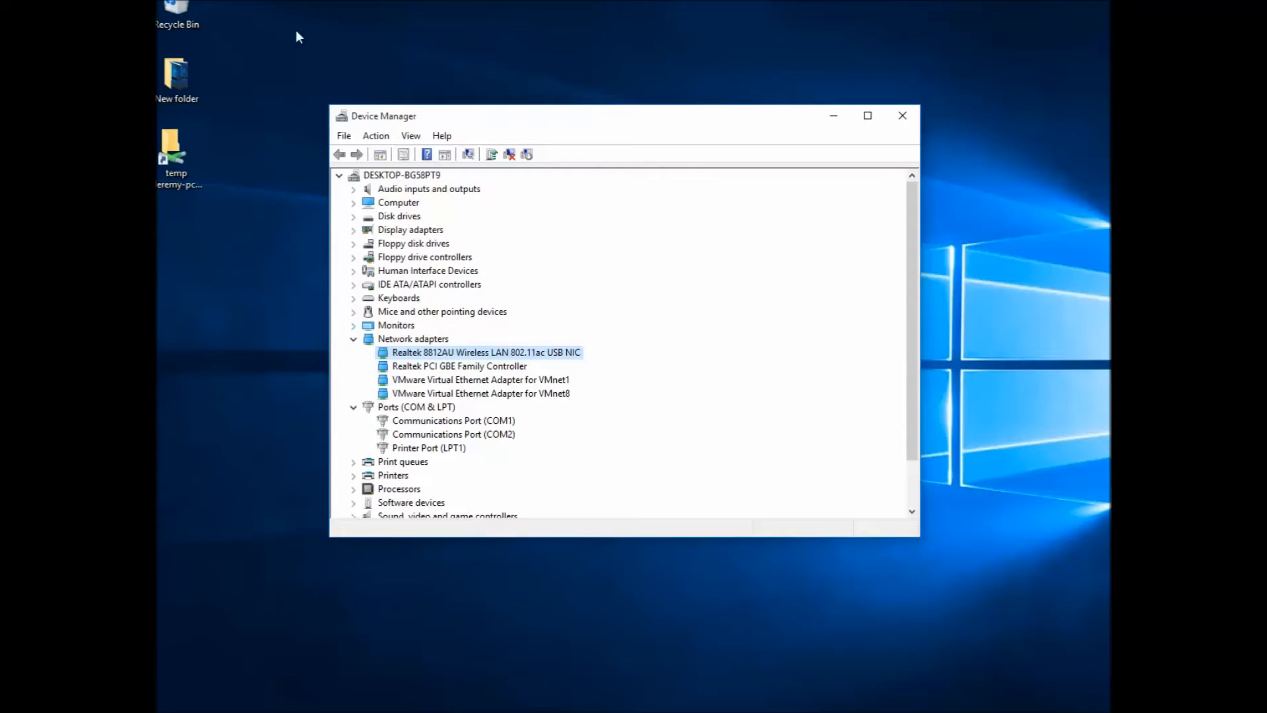
mouse_move(543, 341)
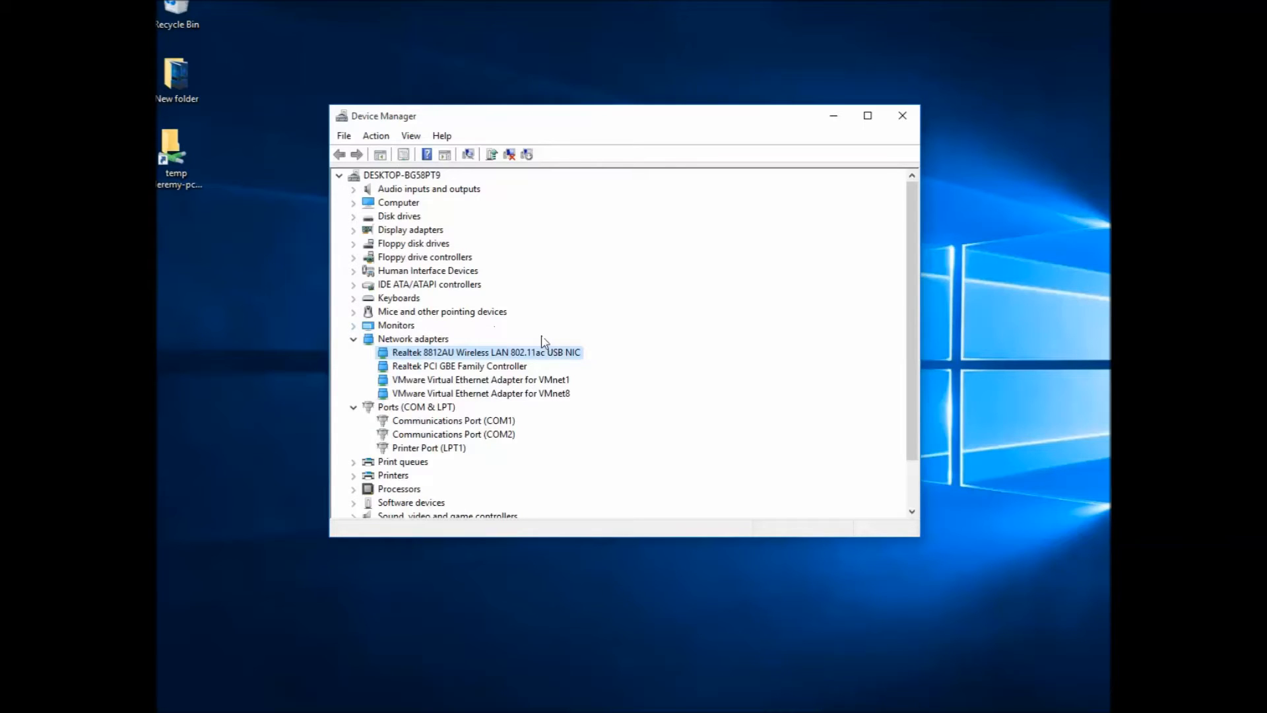
mouse_move(1108, 661)
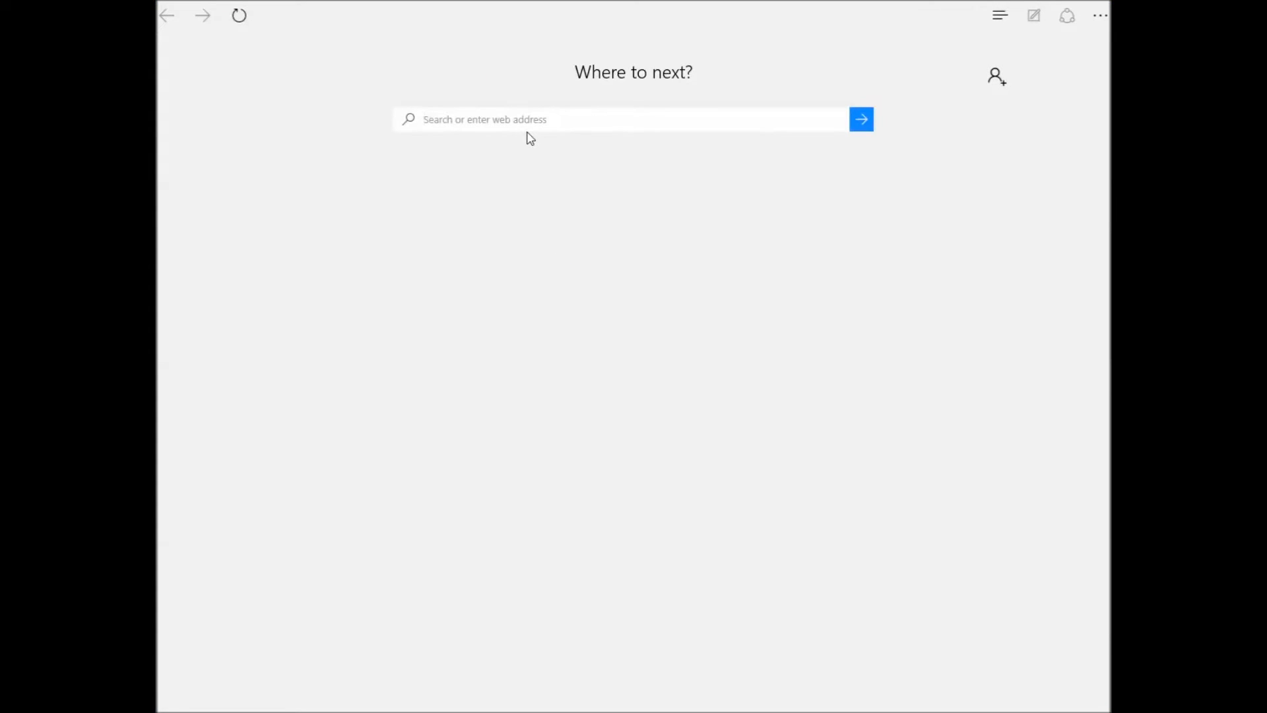
Step: Load speedtest.net in Edge and start the speed test
type("speedtest.net")
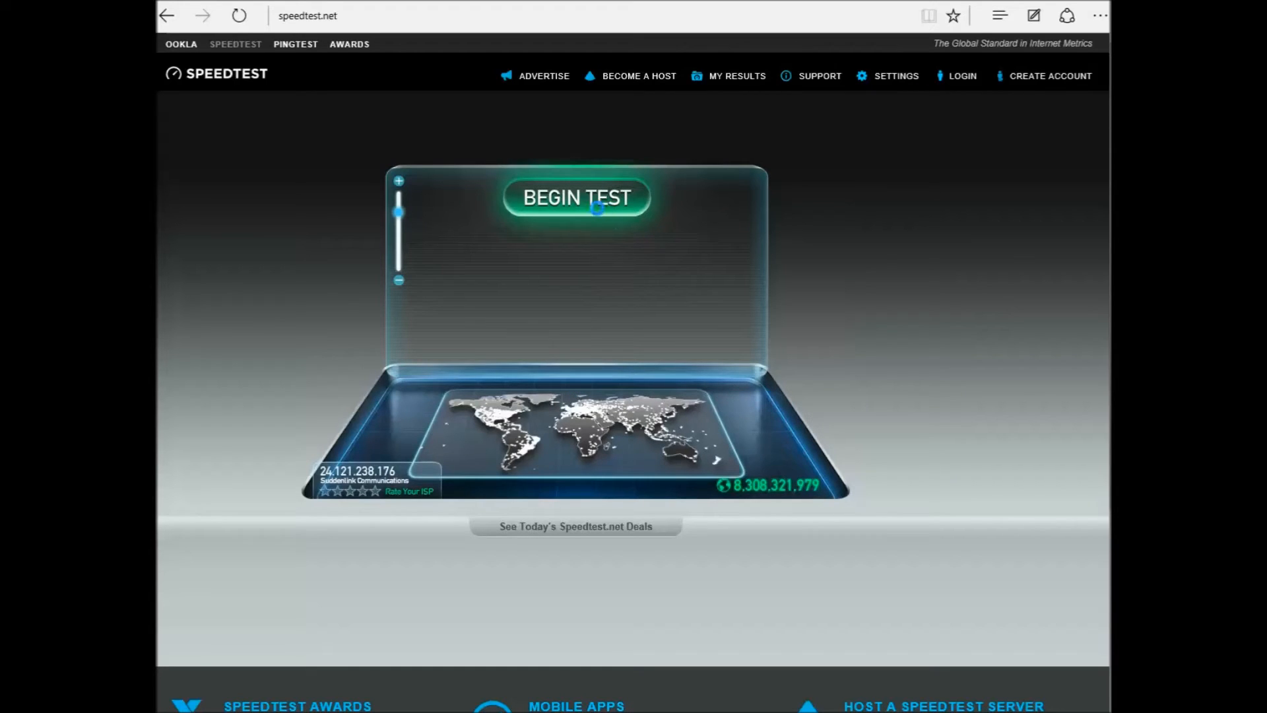
left_click(575, 197)
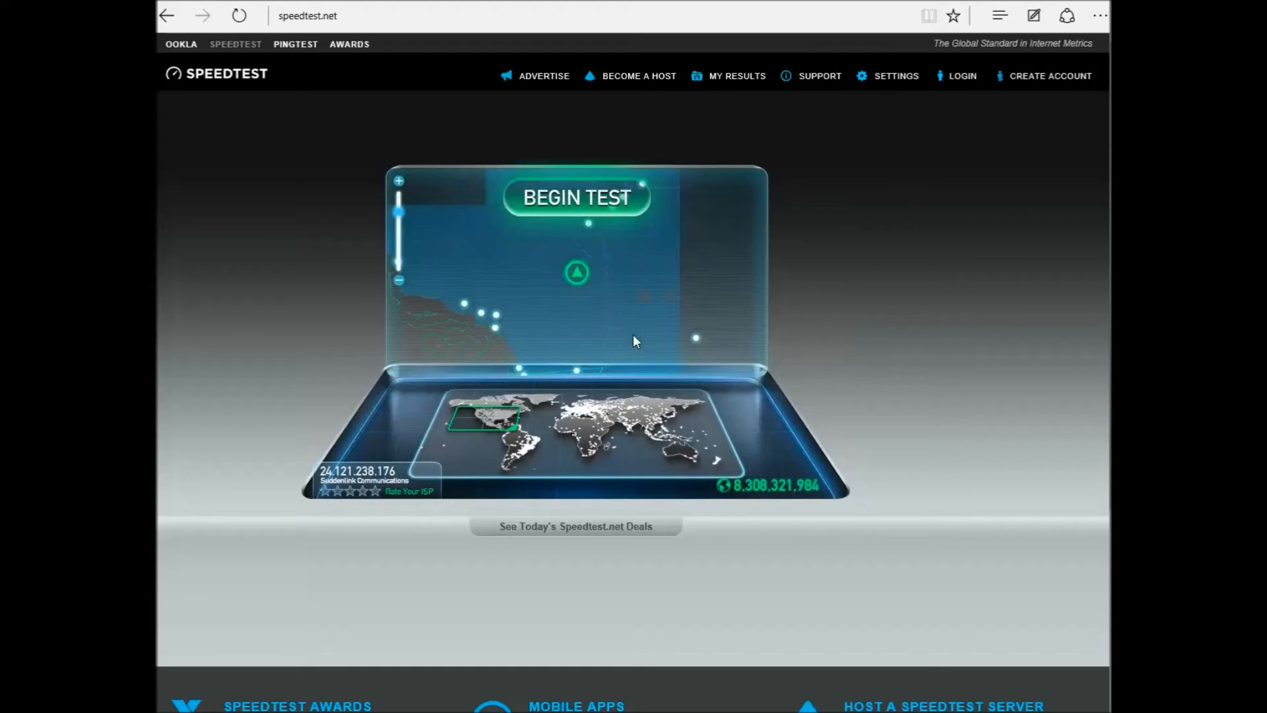
mouse_move(576, 197)
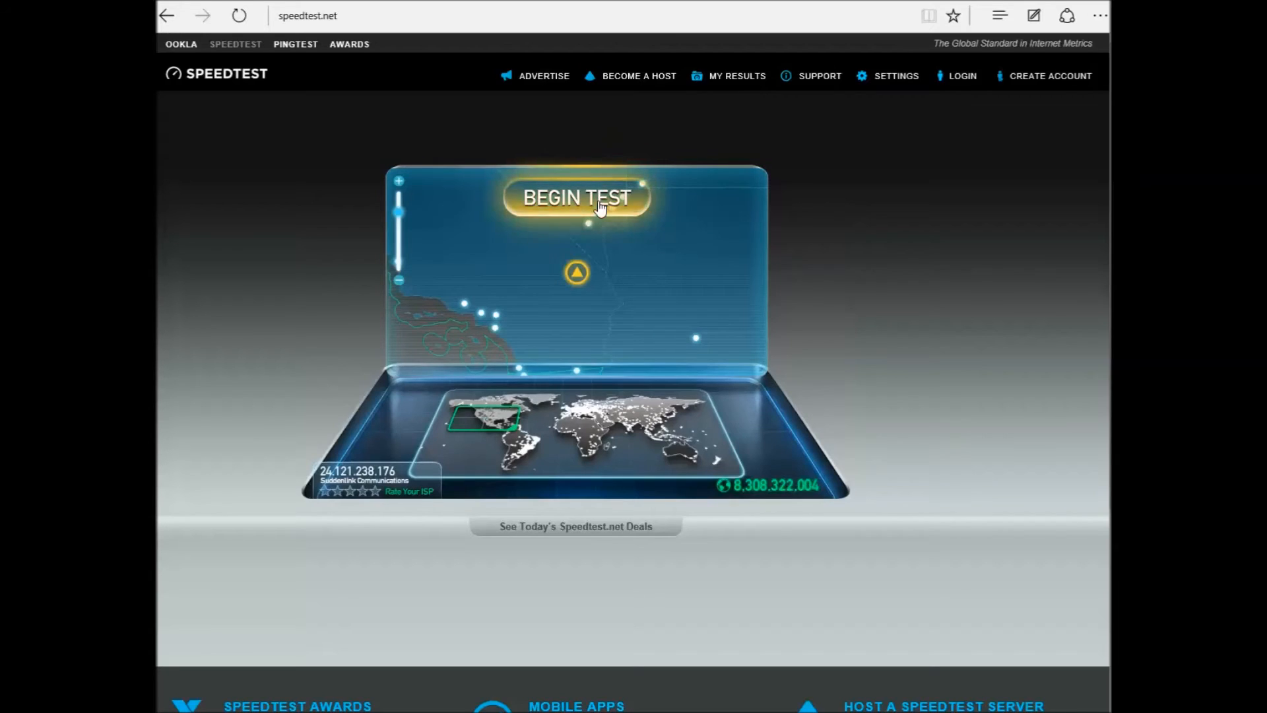
left_click(575, 198)
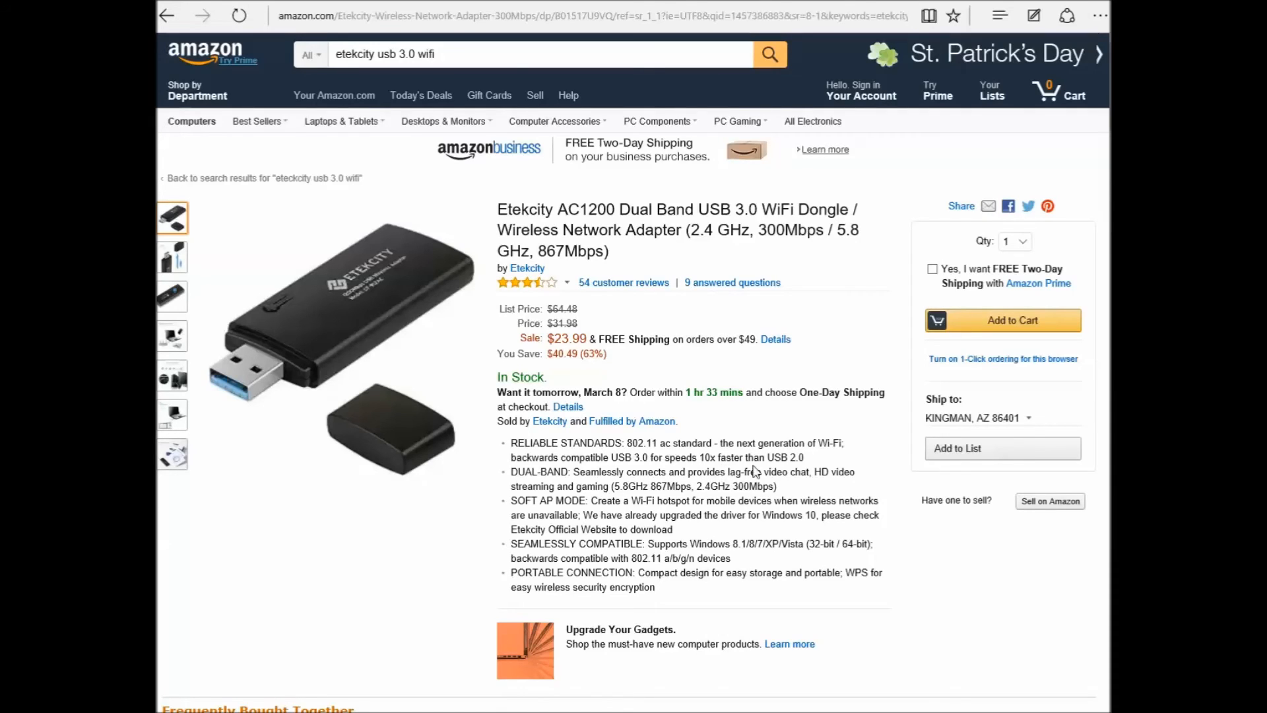
mouse_move(545, 210)
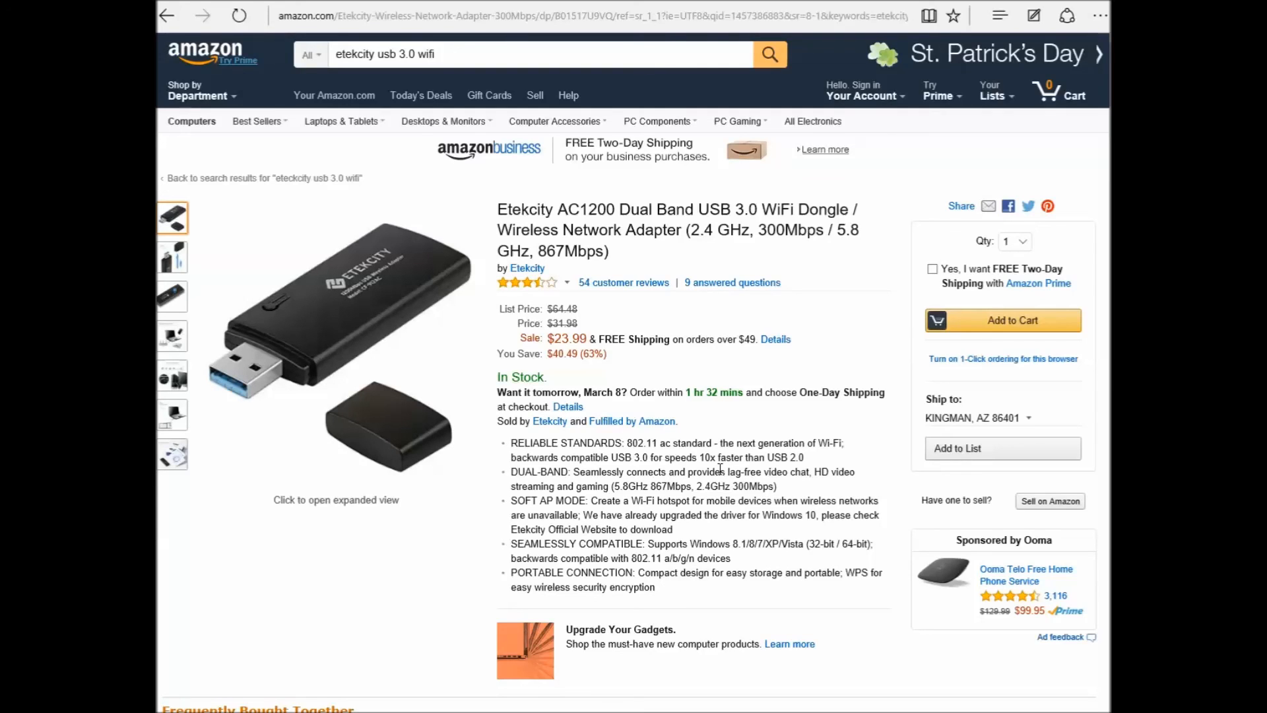
mouse_move(659, 121)
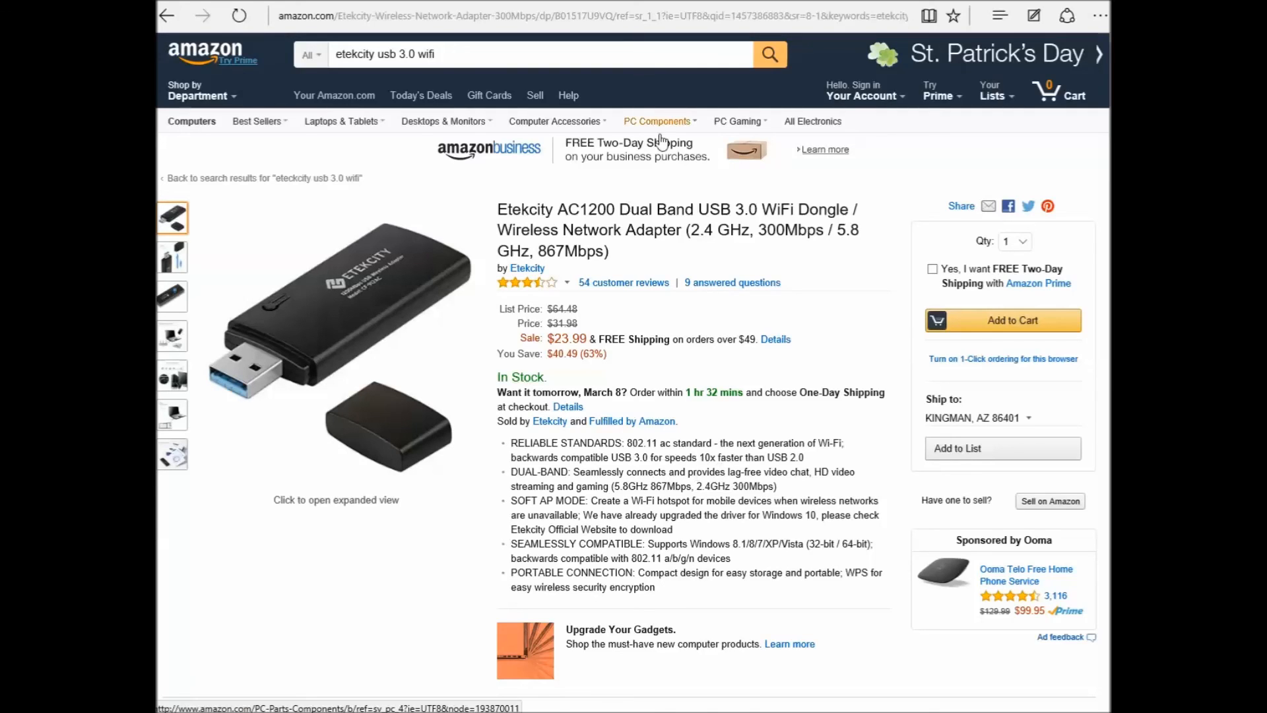